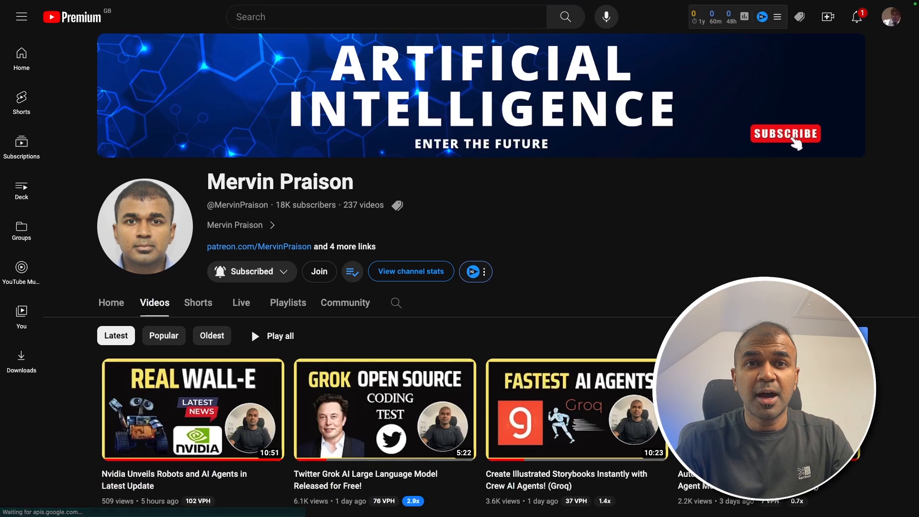
Step: Copy the default Polygon API key from the dashboard for the POLYGON_API_KEY export
scroll("down", 3)
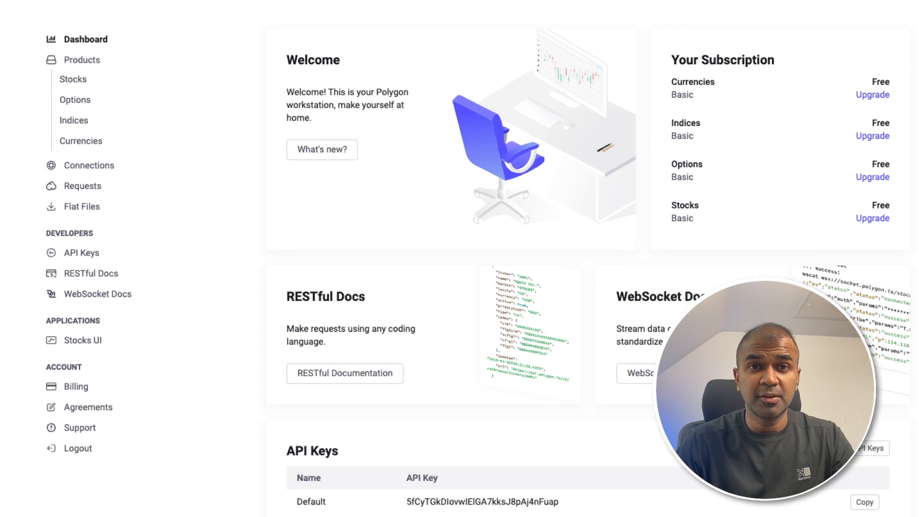
left_click(91, 273)
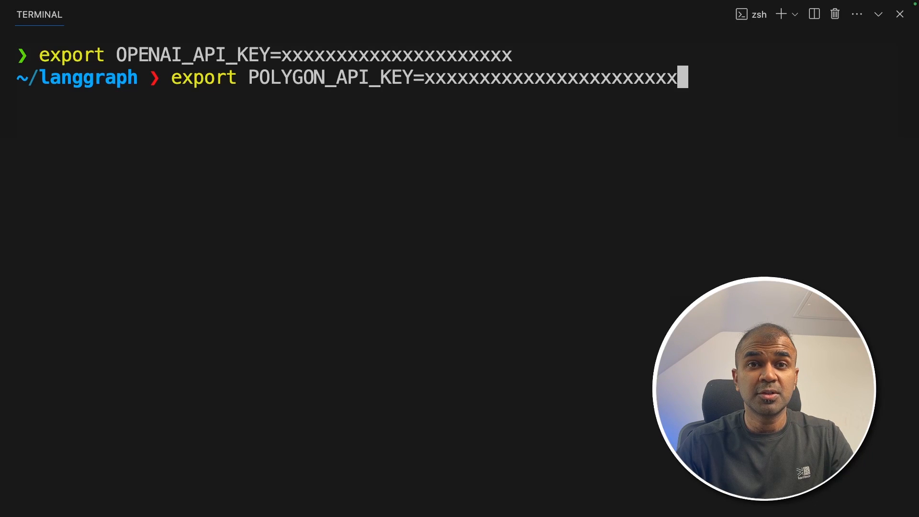
Step: Run pip install langgraph langchain langchain_openai langchainhub polygon-api-client in the terminal
type("pip install langgraph langchain langchain_openai langchainhub polygon-api-client")
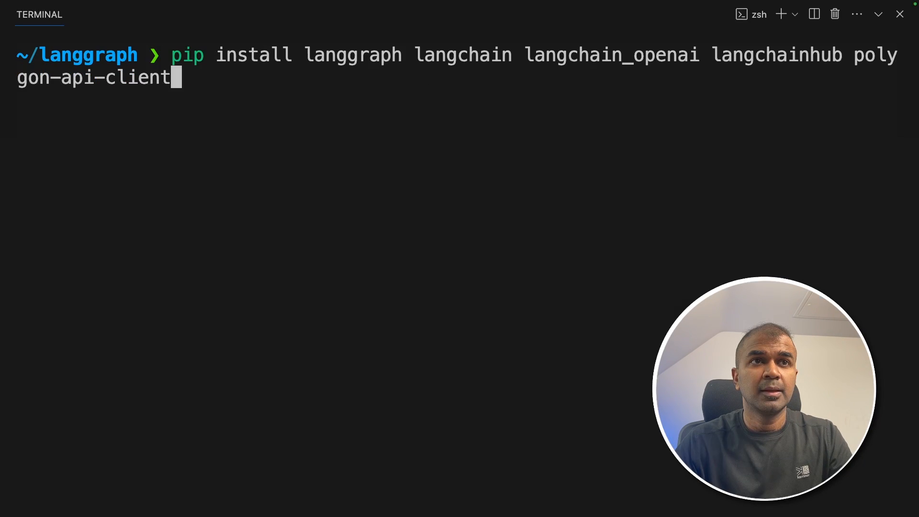
left_click(549, 82)
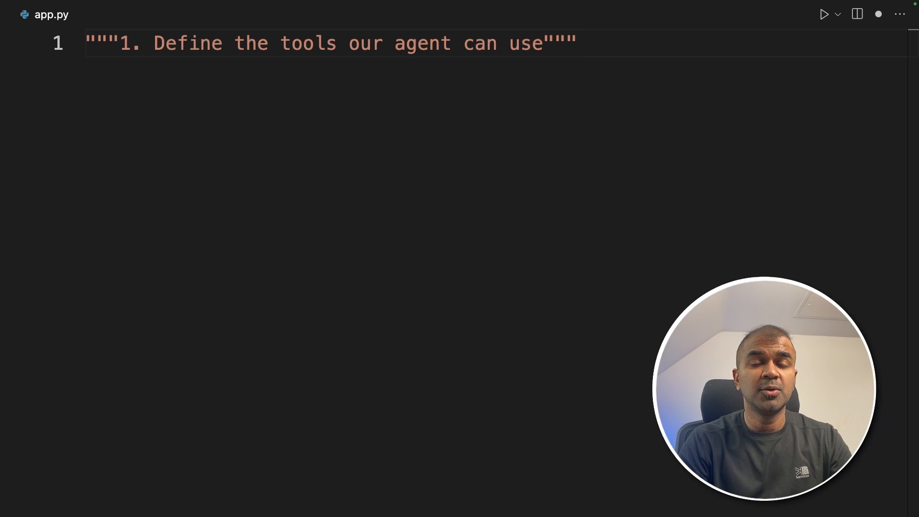
Step: Import os, create_openai_functions_agent and PolygonAPIWrapper, then pull the hwchase17/openai-functions-agent prompt
type("import os")
type("from langchain import hub")
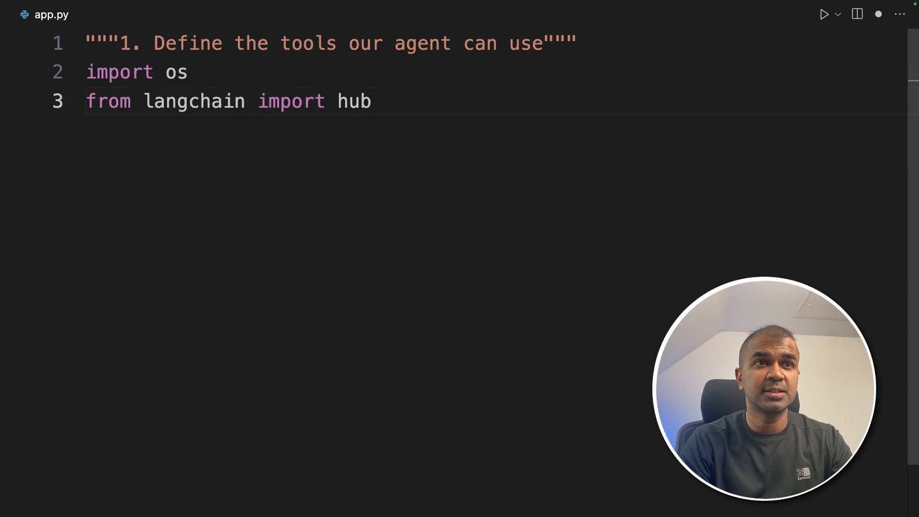
type("from langchain.agents import create_openai_functions_agent")
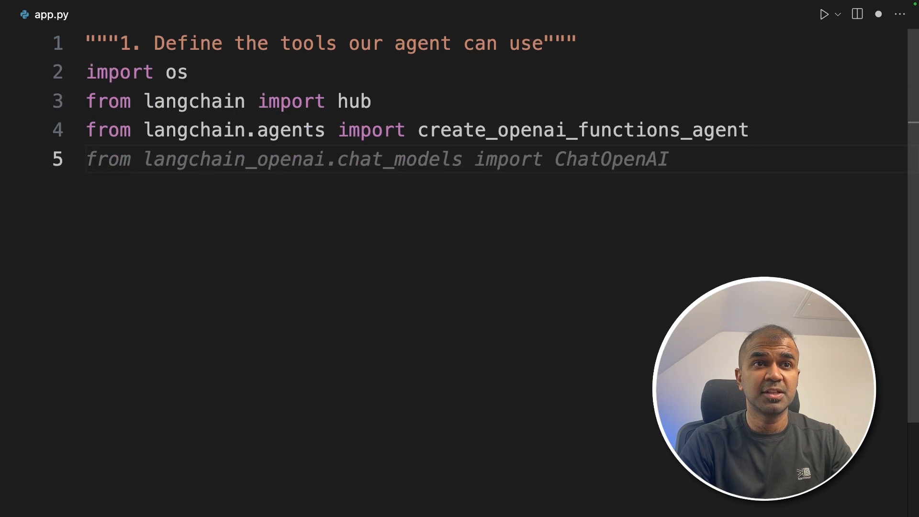
type("from langchain_community.utilities.polygon import PolygonAPIWrapper")
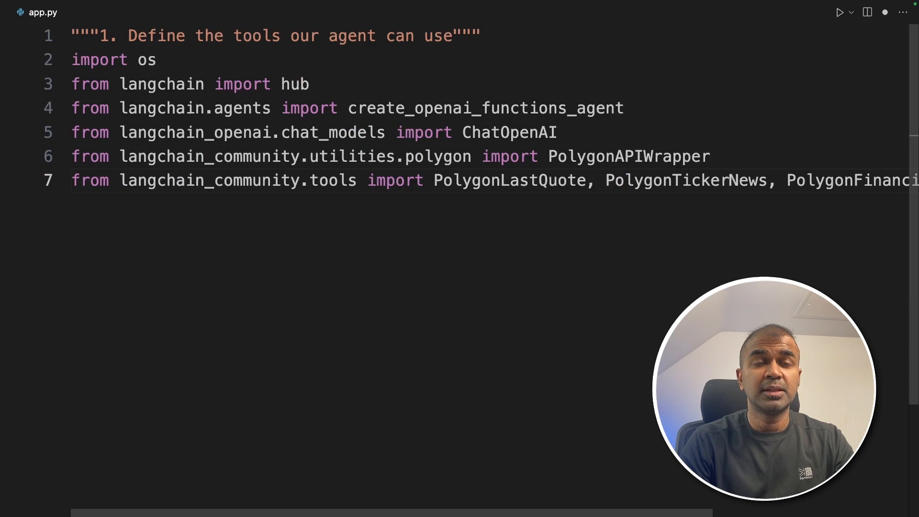
type("prompt = hub.pull(\"hwchase17/openai-functions-agent\")")
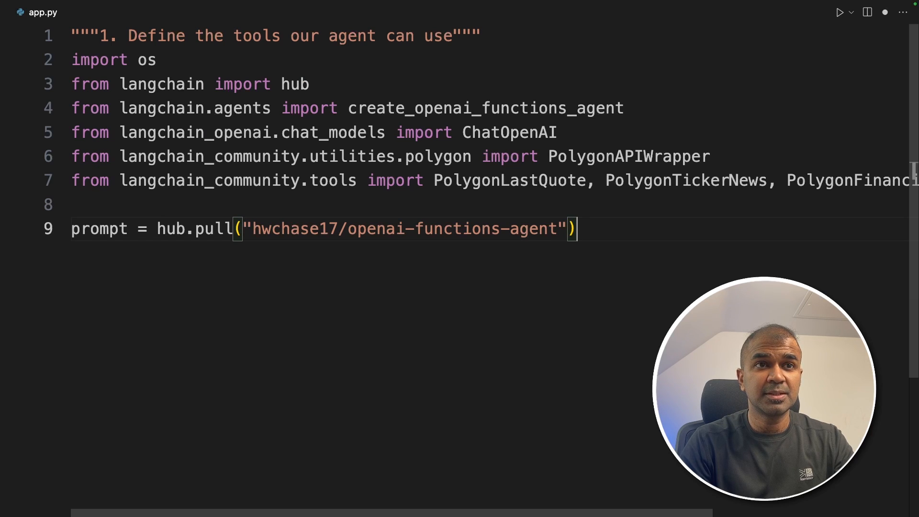
left_click(210, 230)
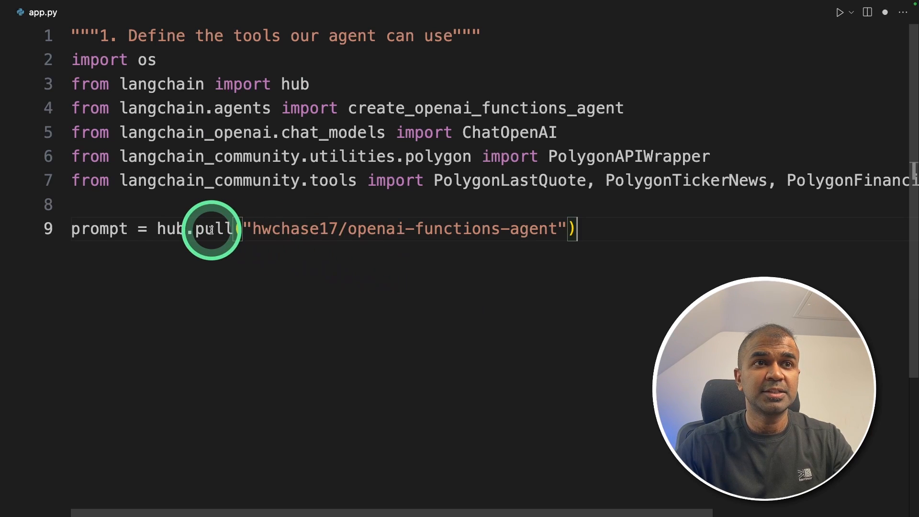
left_click_drag(252, 228, 552, 228)
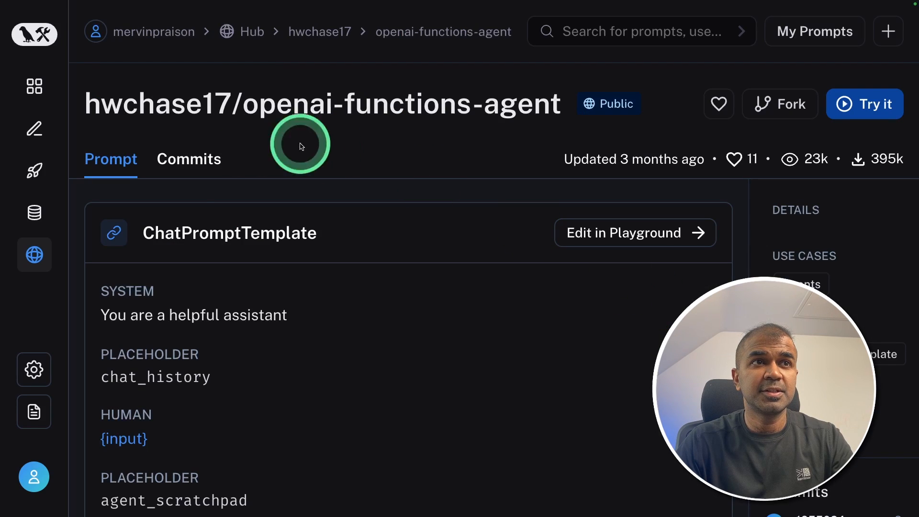
scroll("down", 3)
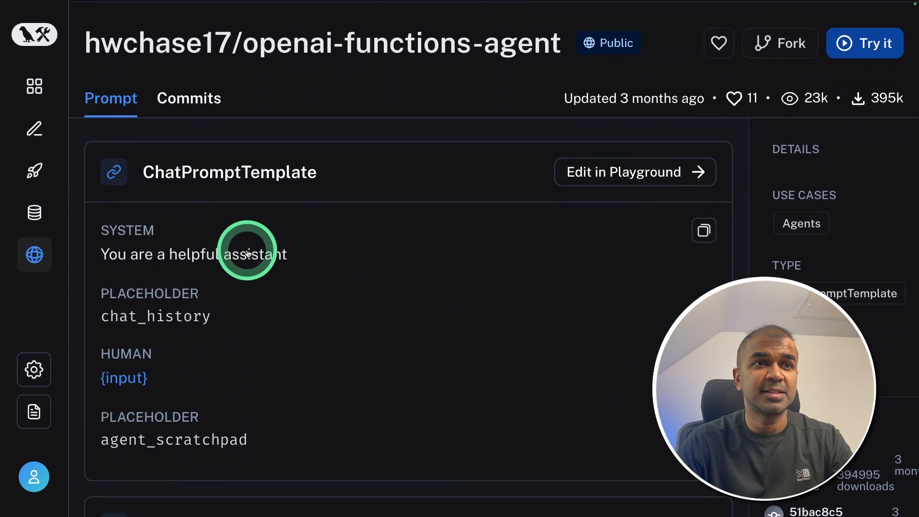
mouse_move(148, 392)
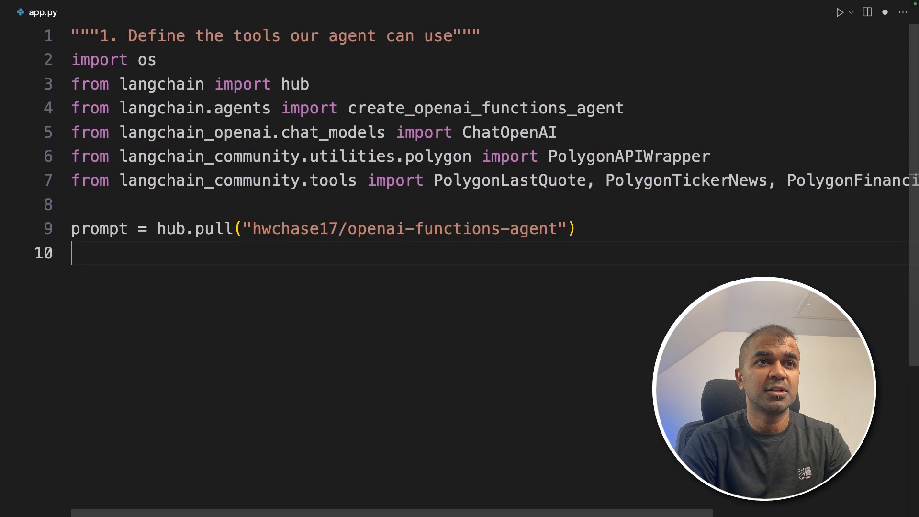
Step: Define llm = ChatOpenAI(model="gpt-4-0125-preview") and start the Polygon tools list
type("llm = ChatOpenAI(model=\"gpt-4-0125-preview\")")
type("polygon = PolygonAPIWrapper(")
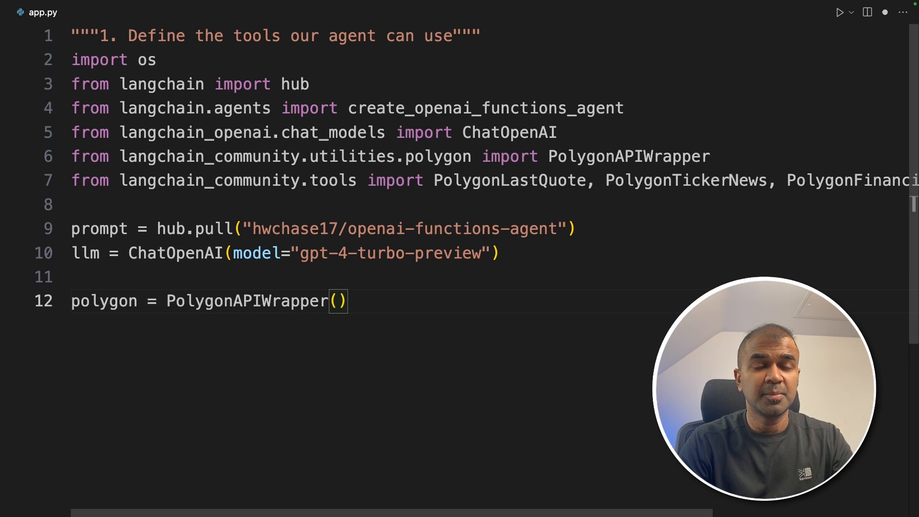
type("tools = [")
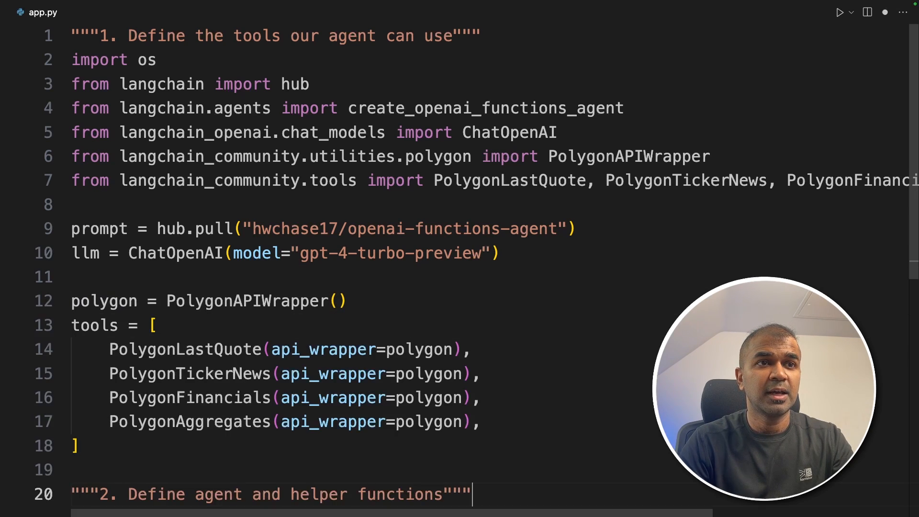
left_click(153, 326)
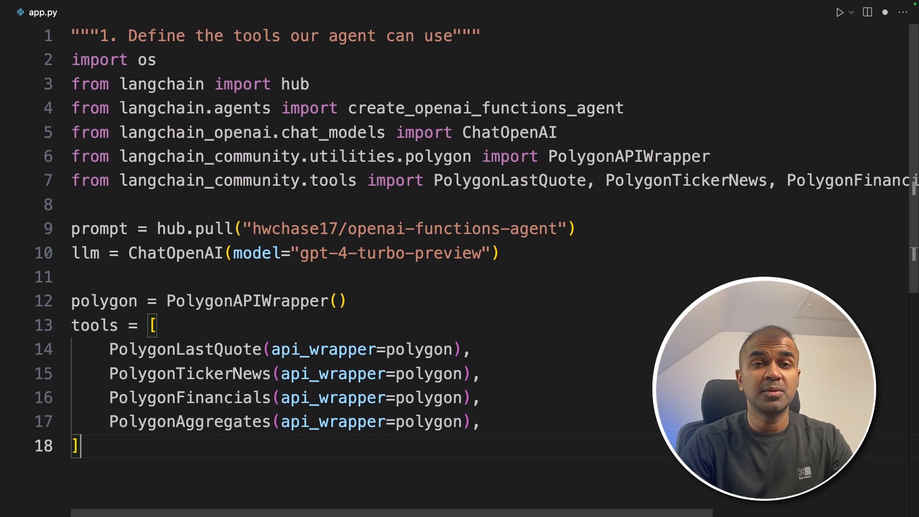
Step: Import RunnablePassthrough and create agent_runnable = create_openai_functions_agent(llm, tools, prompt)
key("Enter")
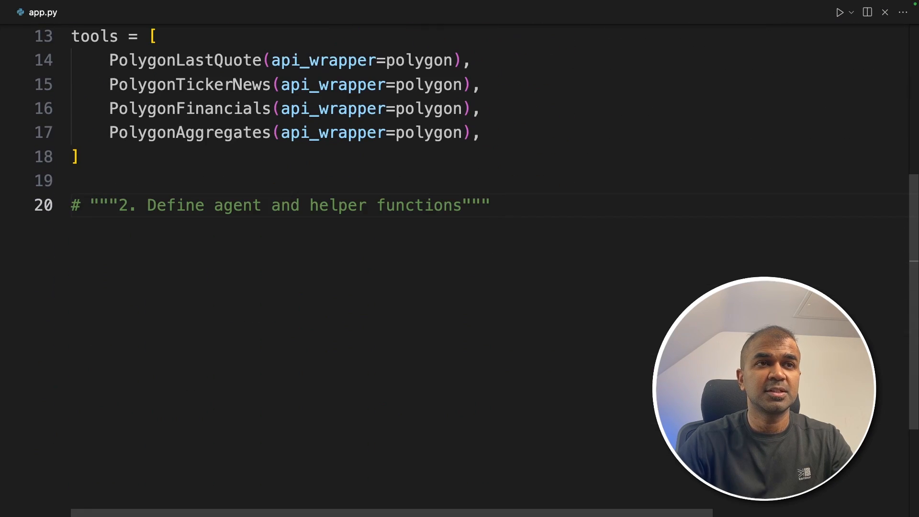
type("from langchain_core.runnables import RunnablePassthrough")
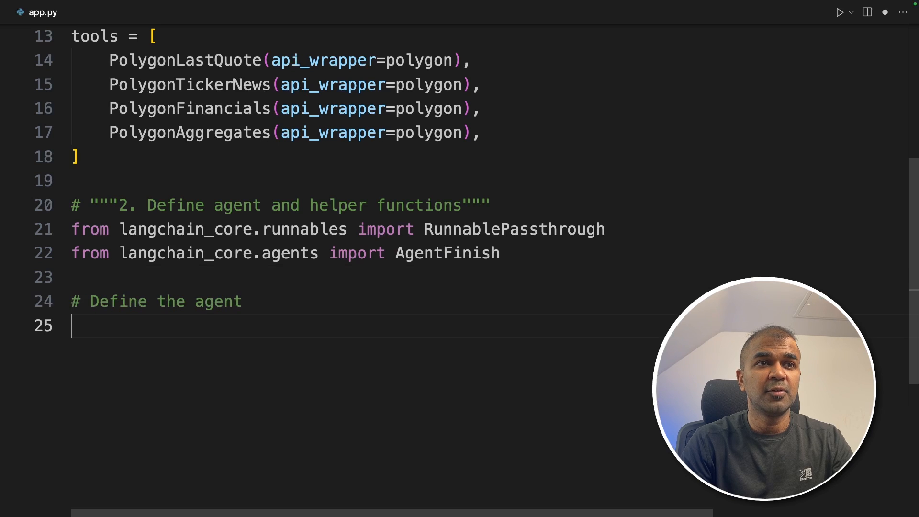
type("agent_runnable = create_openai_functions_agent(llm, tools, prompt)")
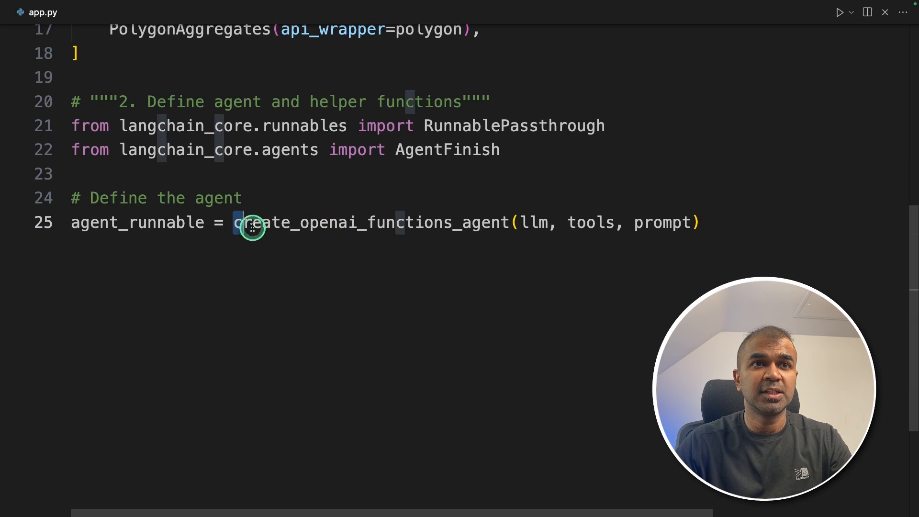
left_click_drag(252, 222, 525, 222)
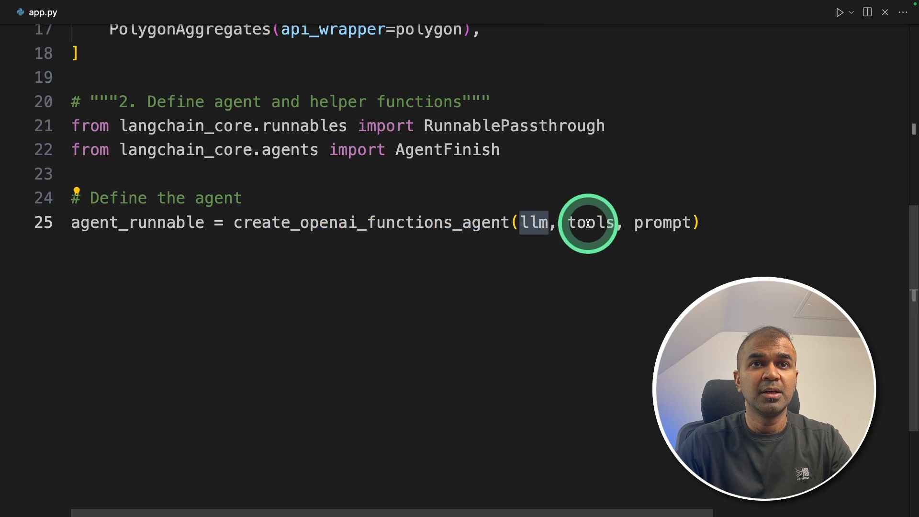
double_click(662, 222)
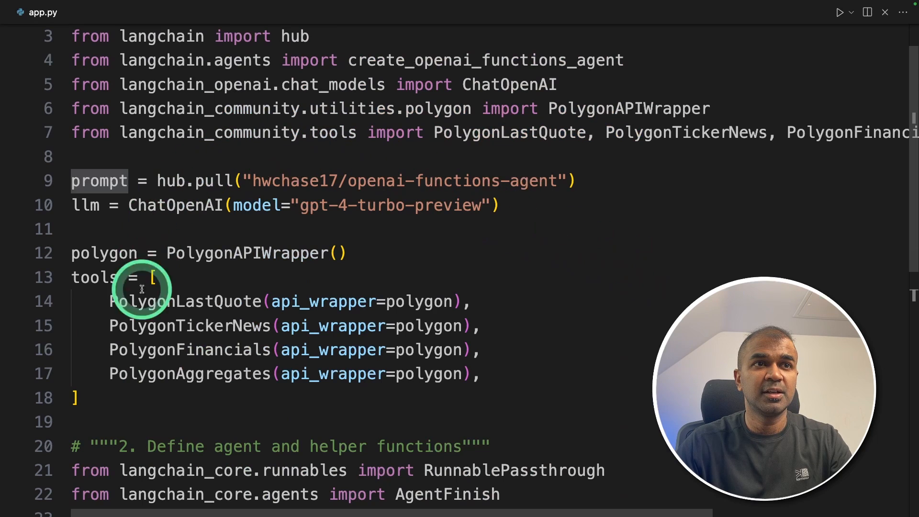
Step: Wrap agent_runnable with RunnablePassthrough as agent_outcome and add execute_tools(data)
scroll("down", 3)
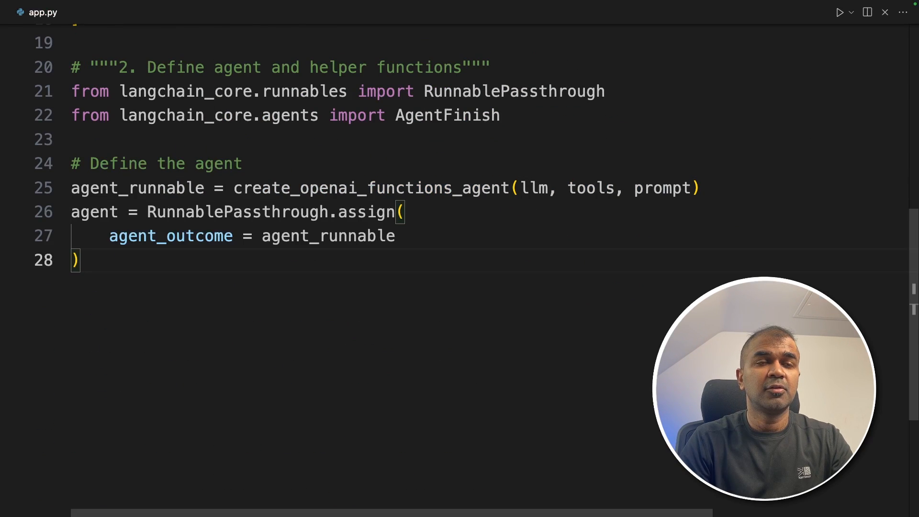
left_click(314, 313)
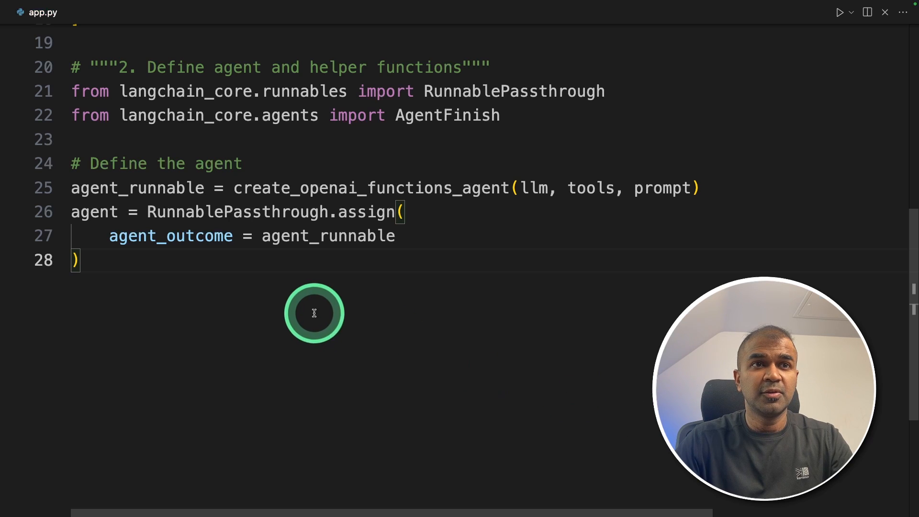
double_click(196, 235)
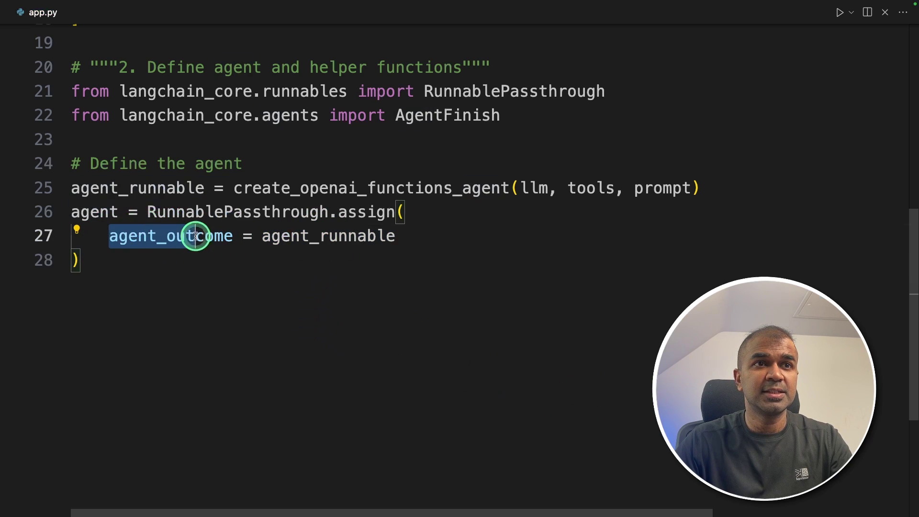
double_click(327, 235)
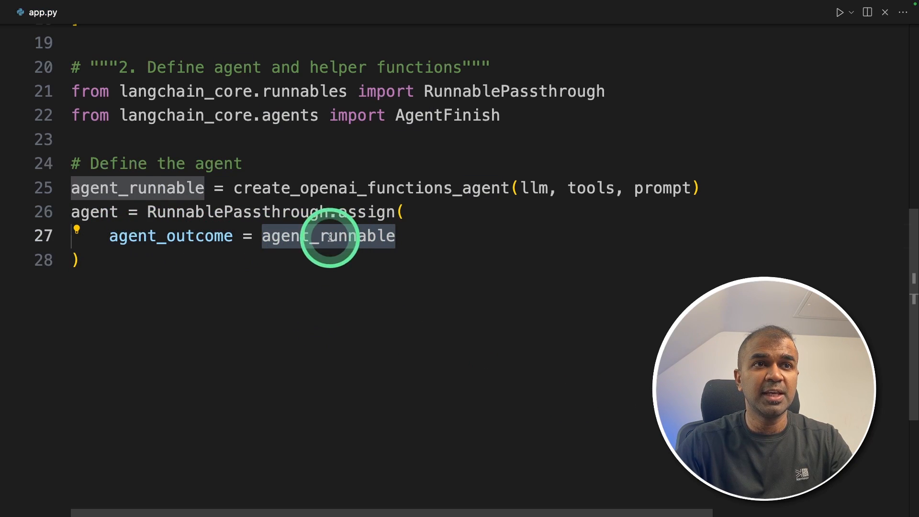
double_click(170, 235)
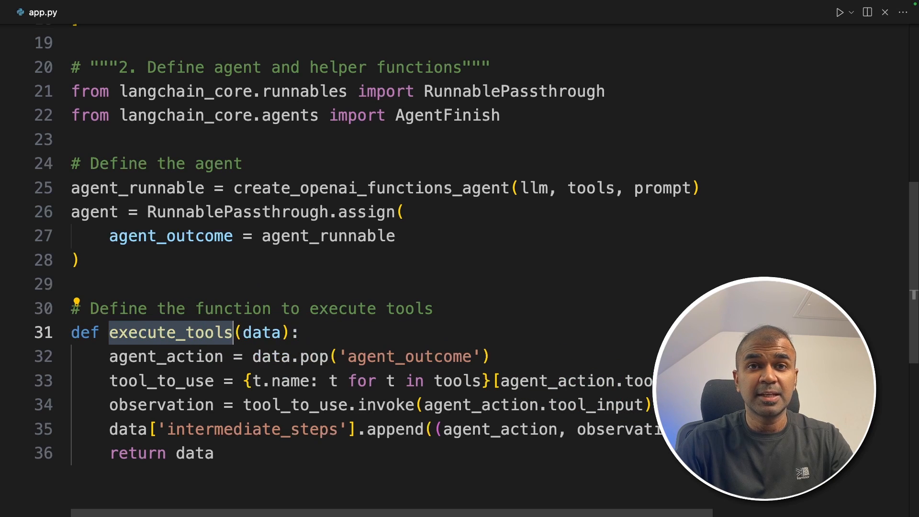
Step: Write should_continue(data) returning "exit" for an AgentFinish outcome and "continue" otherwise
left_click(179, 266)
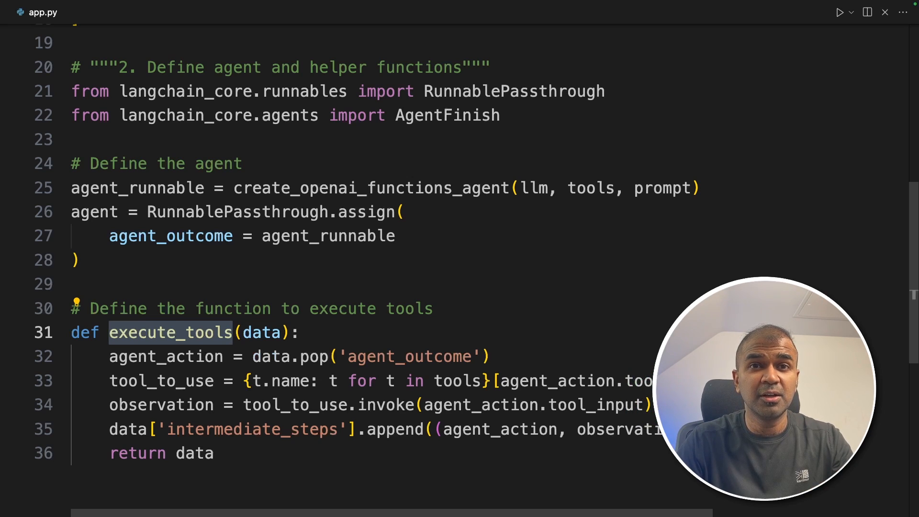
left_click(452, 363)
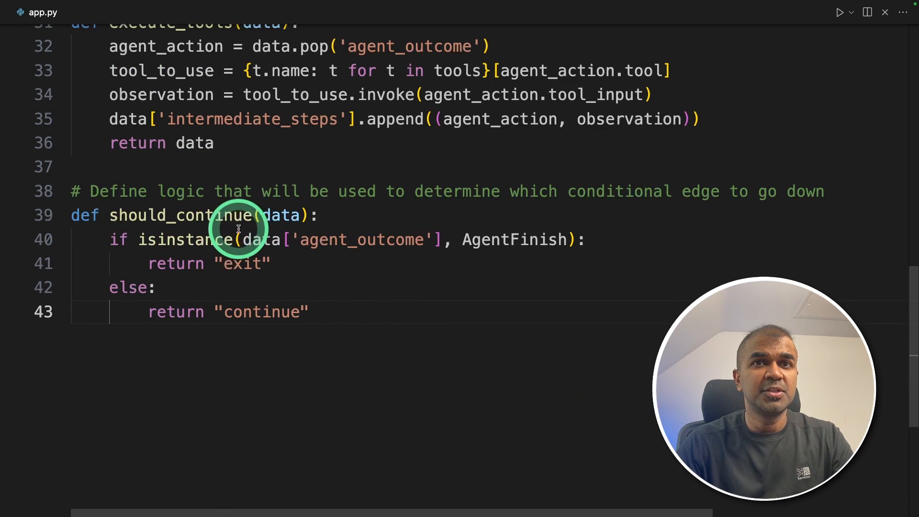
Step: Add the "3. Define the LangGraph" heading, import END and Graph, and create workflow = Graph()
left_click_drag(243, 239, 437, 239)
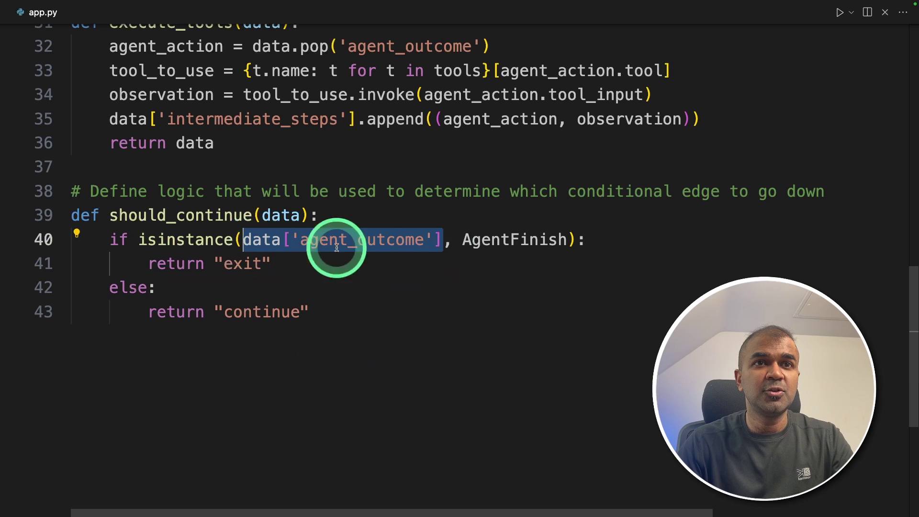
mouse_move(227, 325)
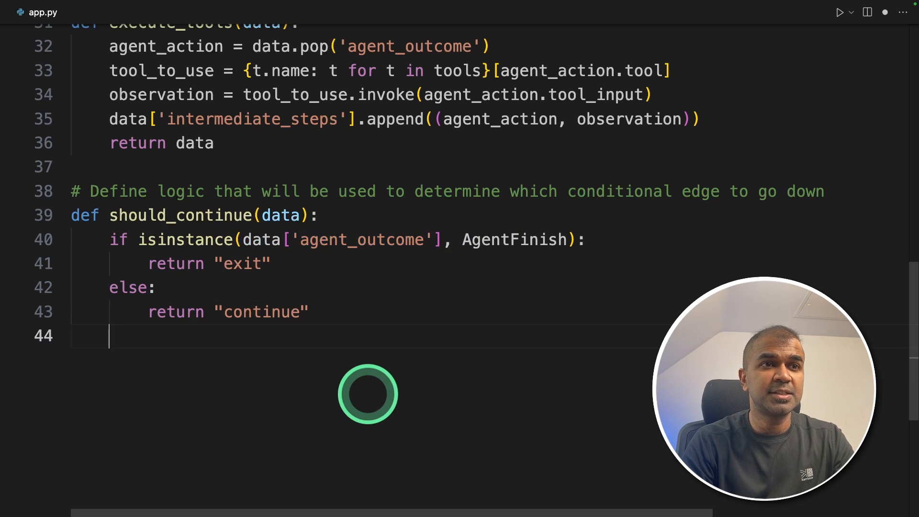
type("# \"\"\"3. Define the LangGraph\"\"\"")
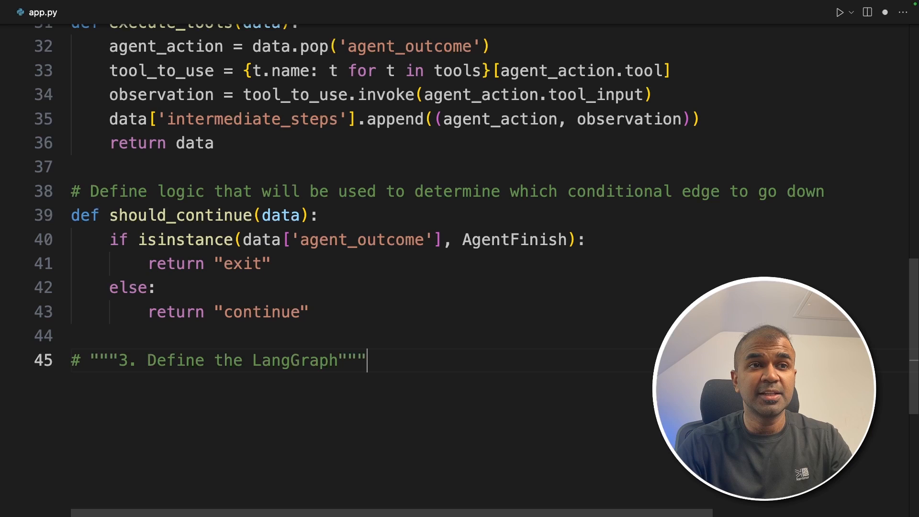
type("from langgraph.graph import END, Graph")
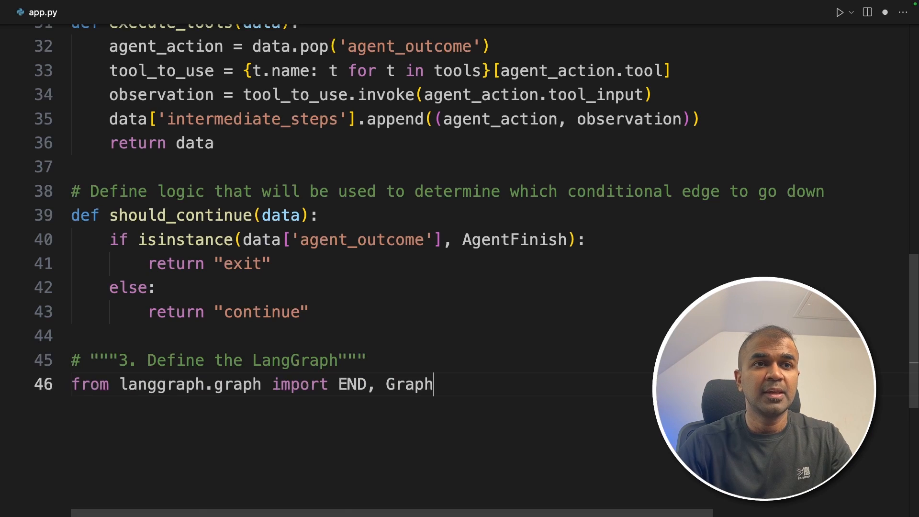
type("workflow = Graph()")
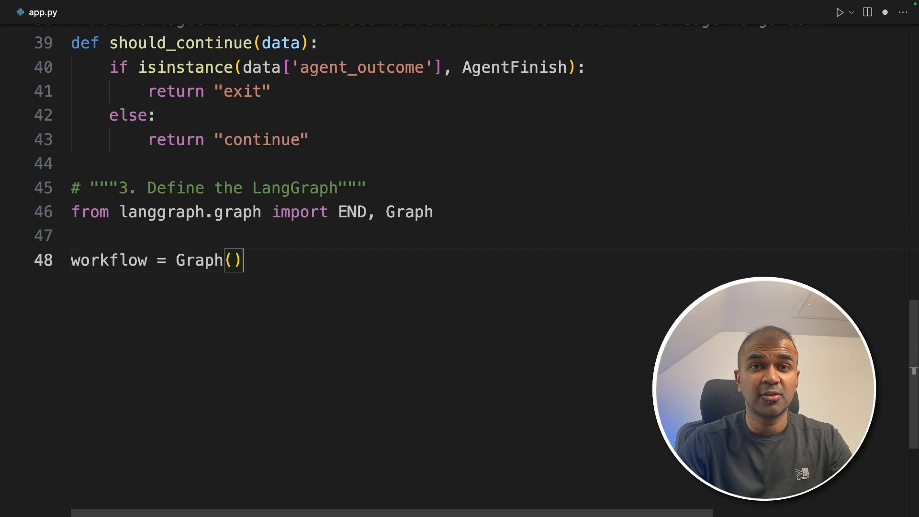
Step: Add agent and tools (execute_tools) nodes to the workflow and set "agent" as the entry point
type("workflow.add_node(\"agent\", agent)")
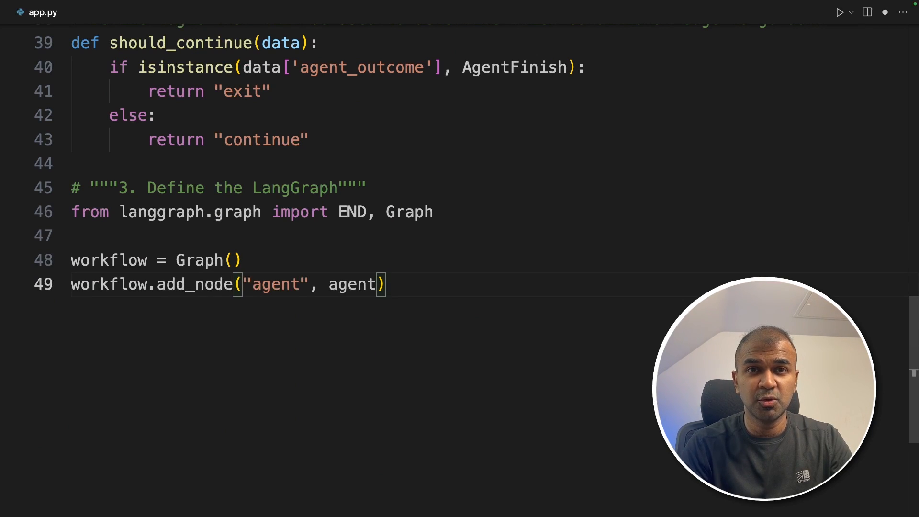
type("workflow.add_node(\"tools\", execute_tools)")
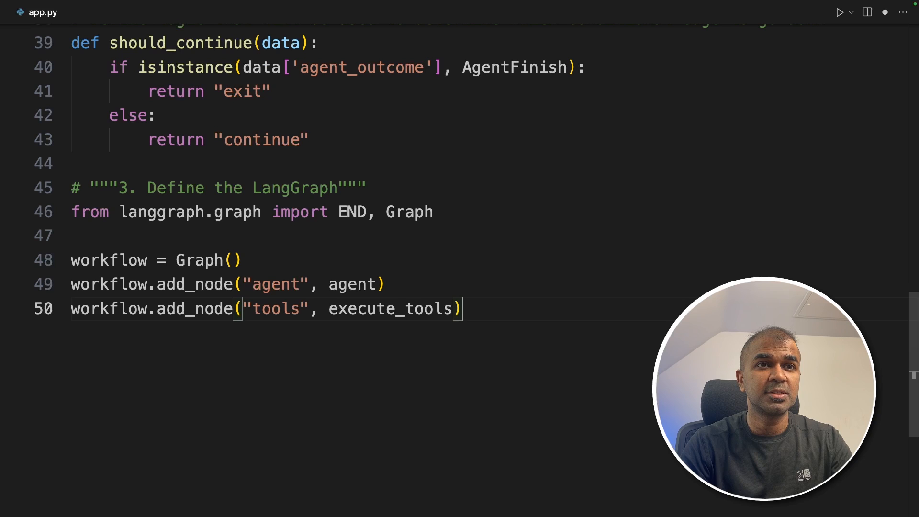
type("workflow.set_entry_point(\"agent\")")
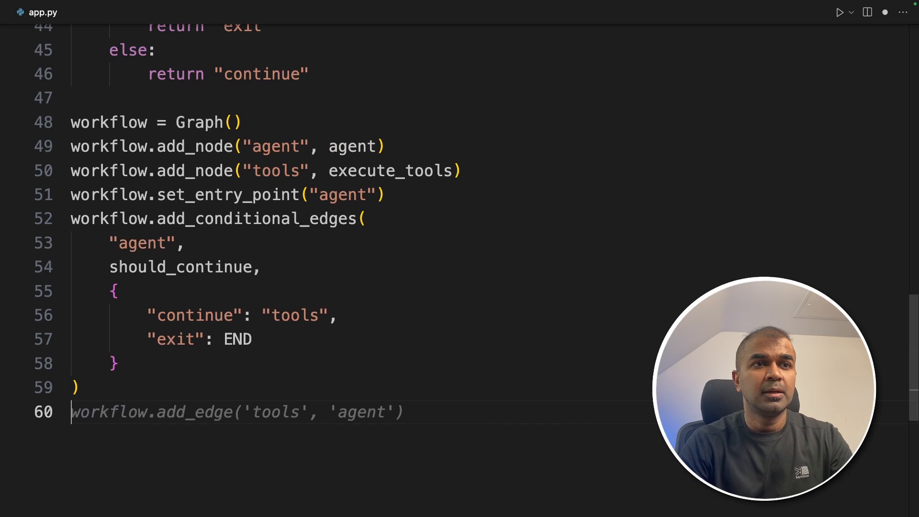
Step: Add the tools-to-agent edge and compile the workflow into chain
left_click(624, 389)
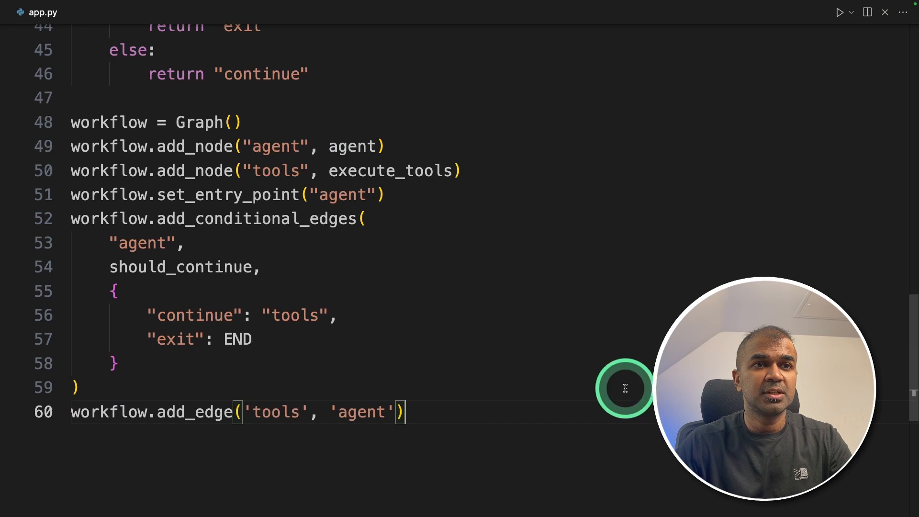
double_click(190, 412)
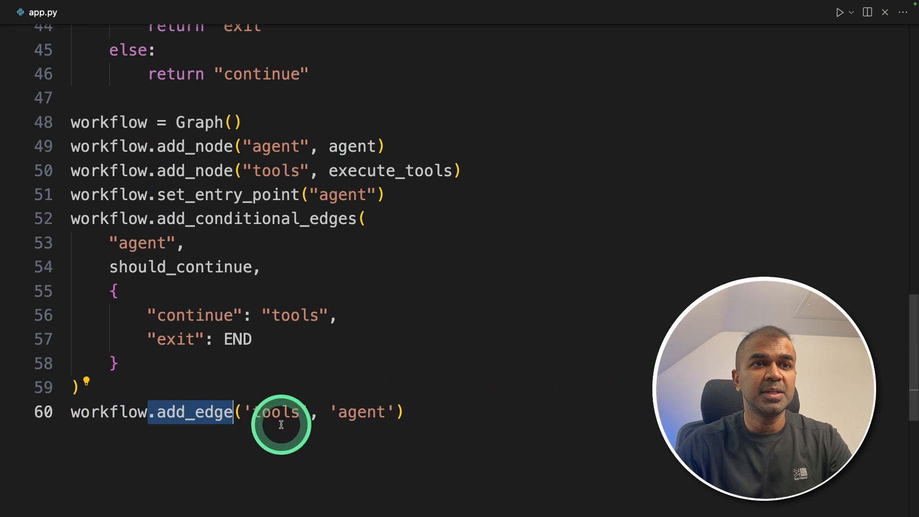
double_click(273, 412)
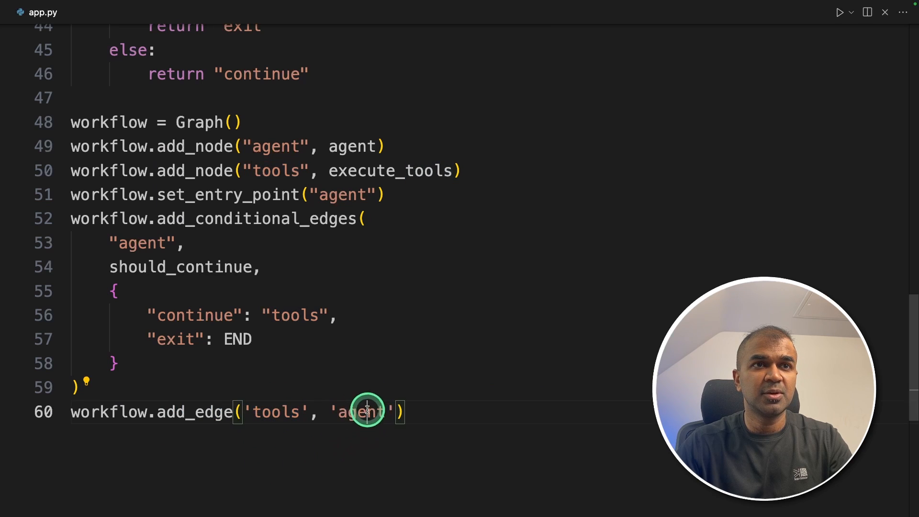
type("chain")
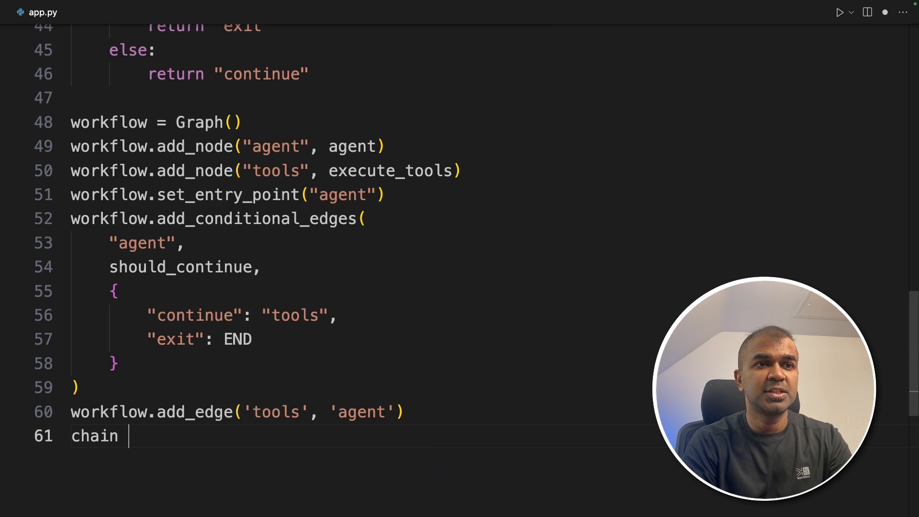
type("= workflow.compile()")
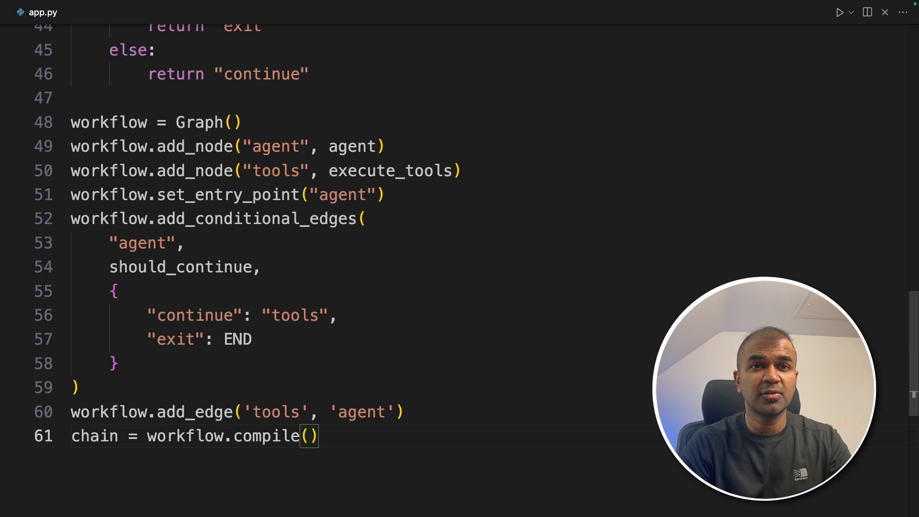
Step: Invoke the chain with the ABNB closing-price query, extract return_values["output"] and print it
type("resu")
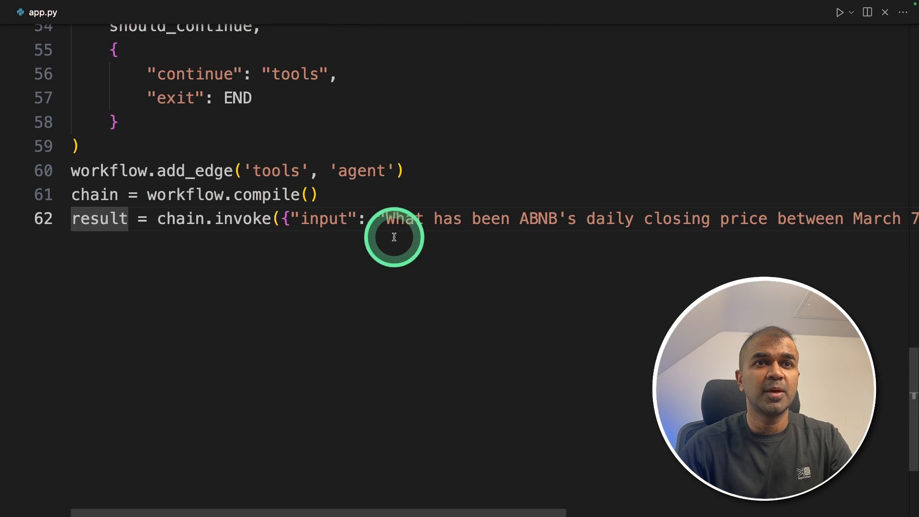
left_click_drag(384, 218, 843, 218)
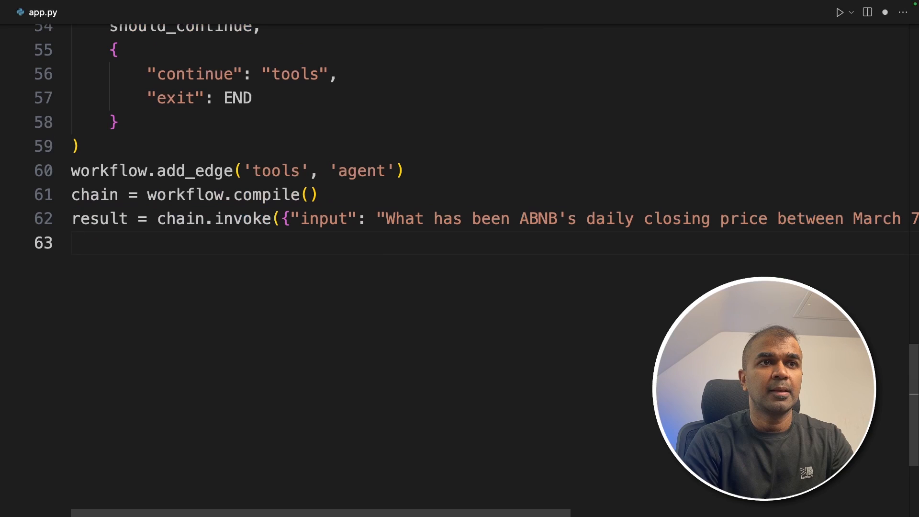
type("output = result['agent_outcome'].return_values[\"output\"]")
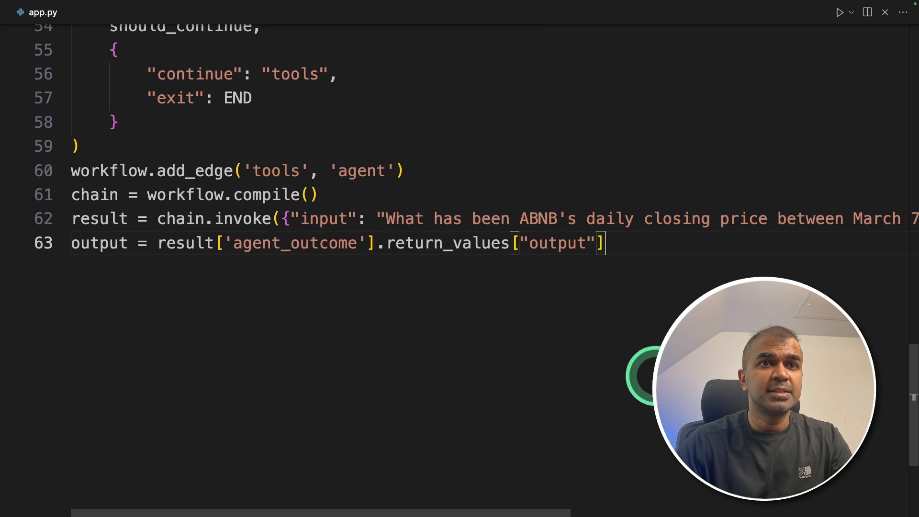
double_click(554, 247)
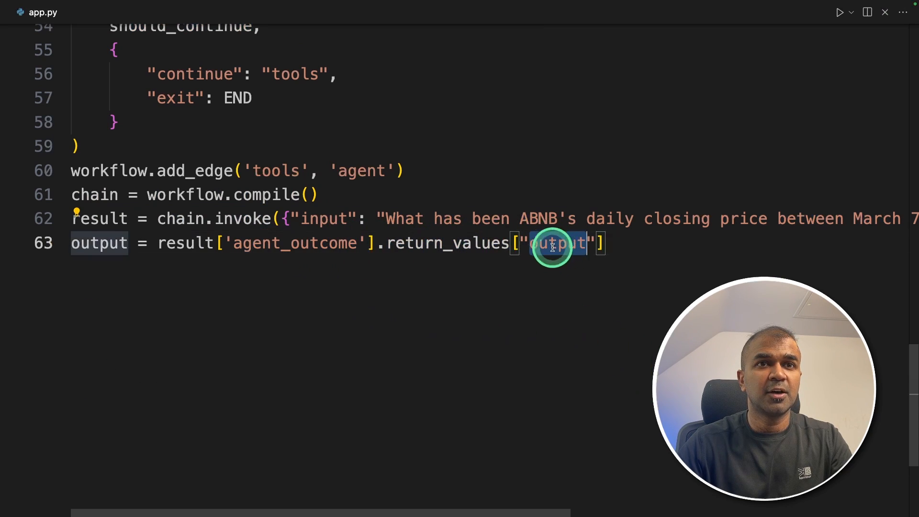
type("print(output)")
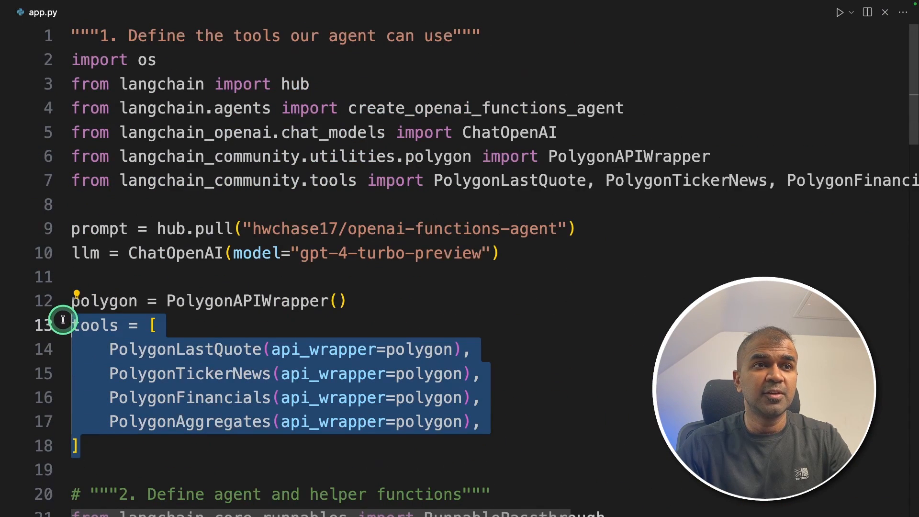
Step: Cut the LangGraph heading and import lines and paste them above should_continue
scroll("down", 3)
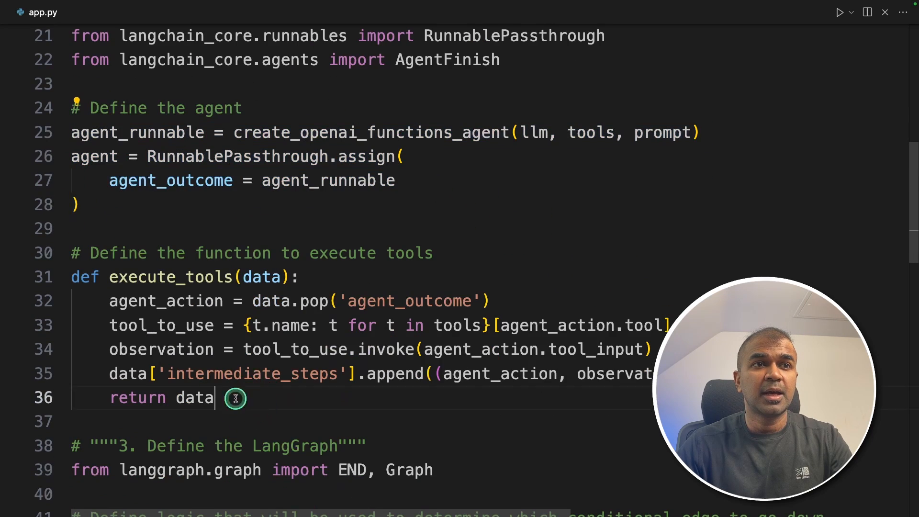
left_click_drag(72, 277, 215, 397)
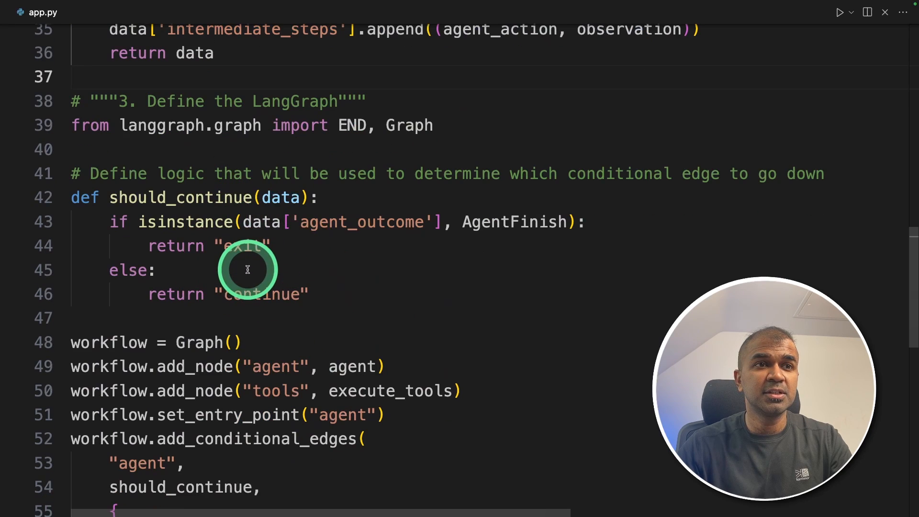
scroll("down", 3)
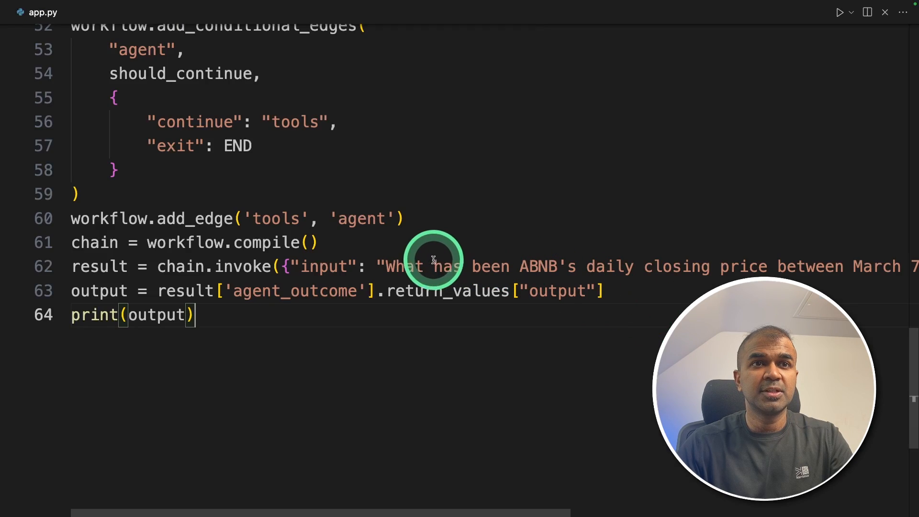
left_click_drag(519, 267, 767, 267)
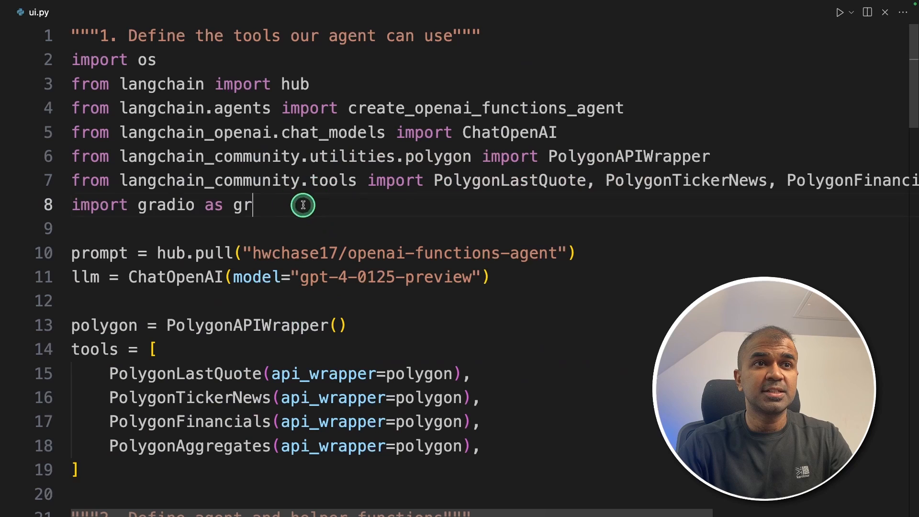
Step: Review ui.py's financial_agent and gr.Interface, run python ui.py and follow the local Gradio URL
scroll("down", 3)
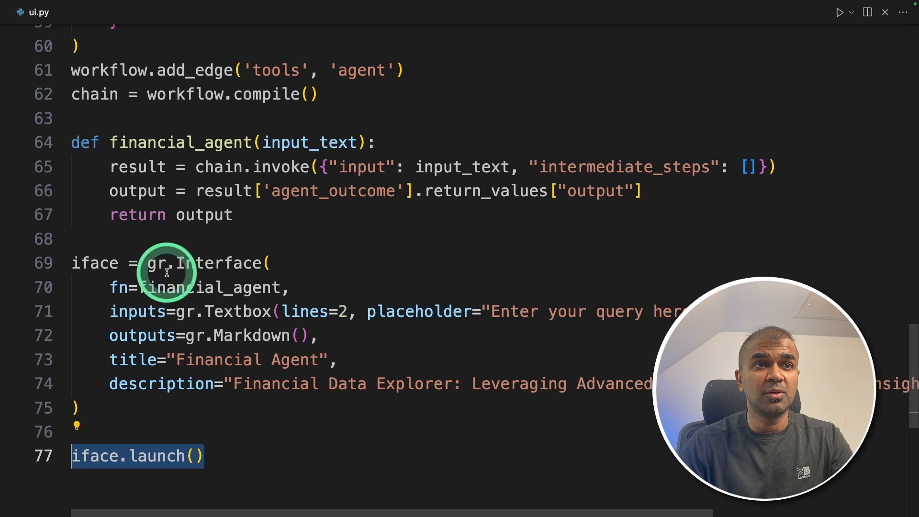
left_click(246, 383)
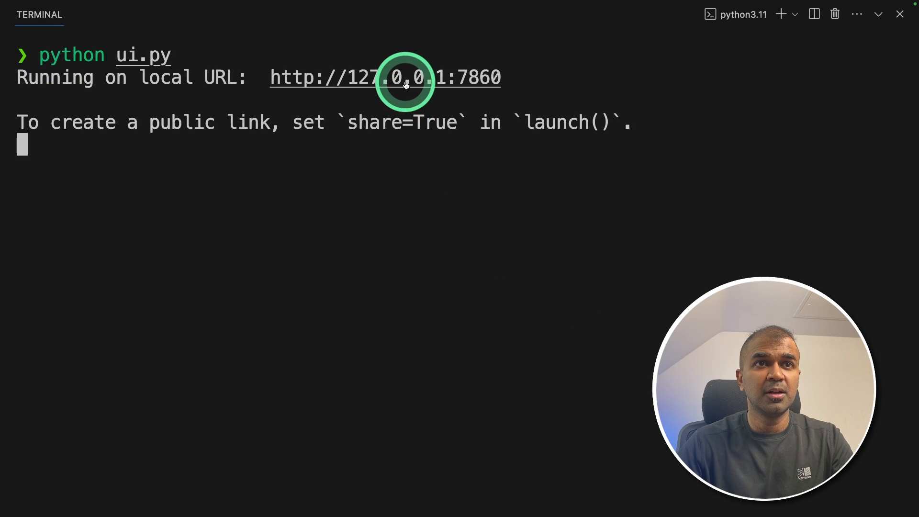
left_click(404, 77)
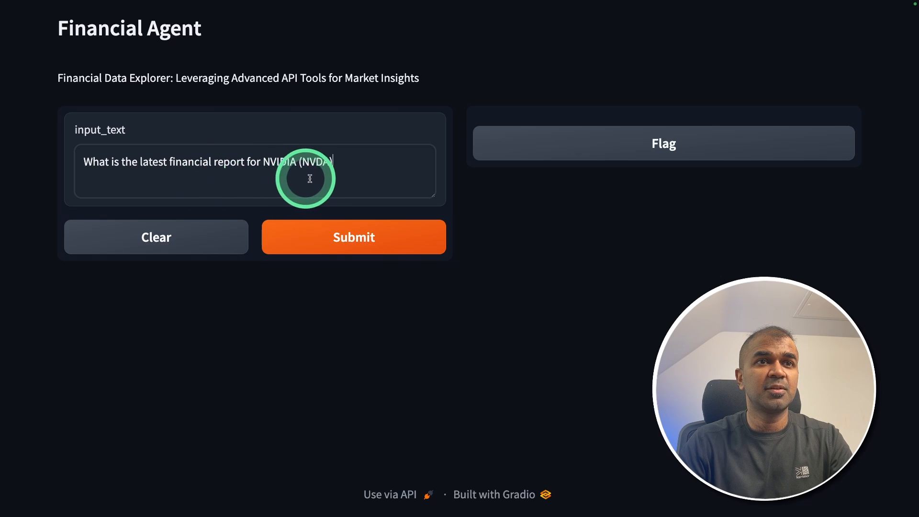
Step: Submit the NVIDIA latest financial report question and read through the agent's markdown summary
left_click(355, 238)
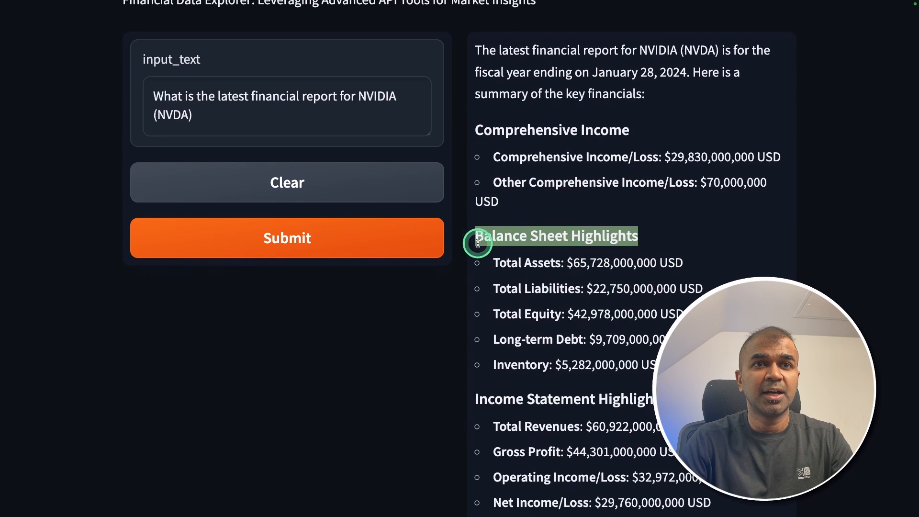
scroll("down", 3)
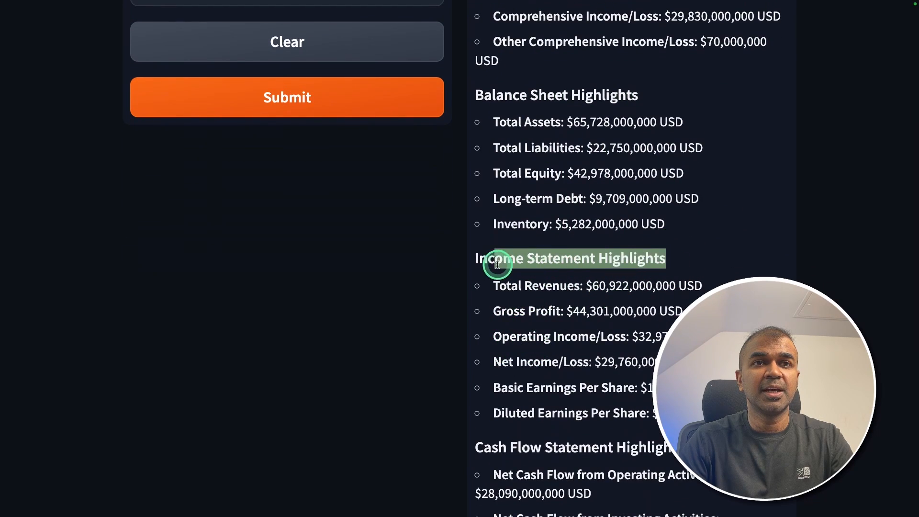
scroll("down", 3)
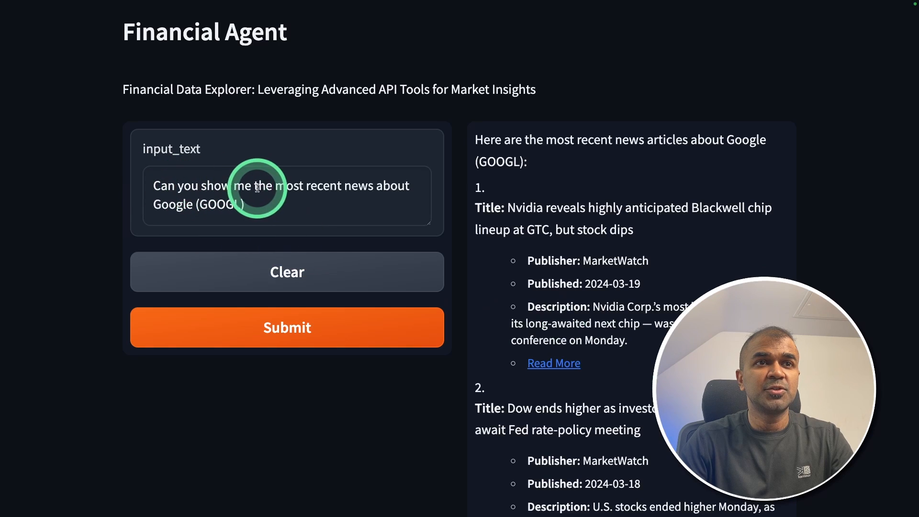
mouse_move(684, 279)
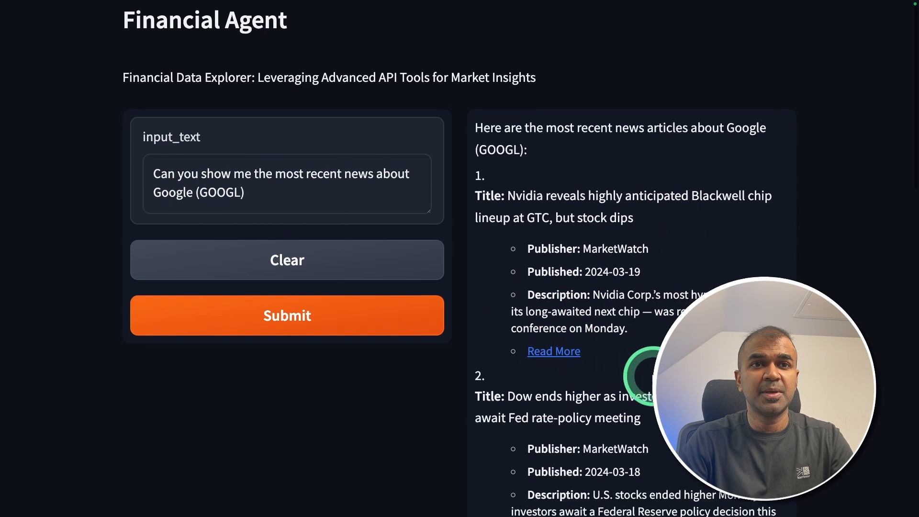
Step: Scroll through the Google news and ABNB closing-price results for March 7-14, 2024
scroll("down", 3)
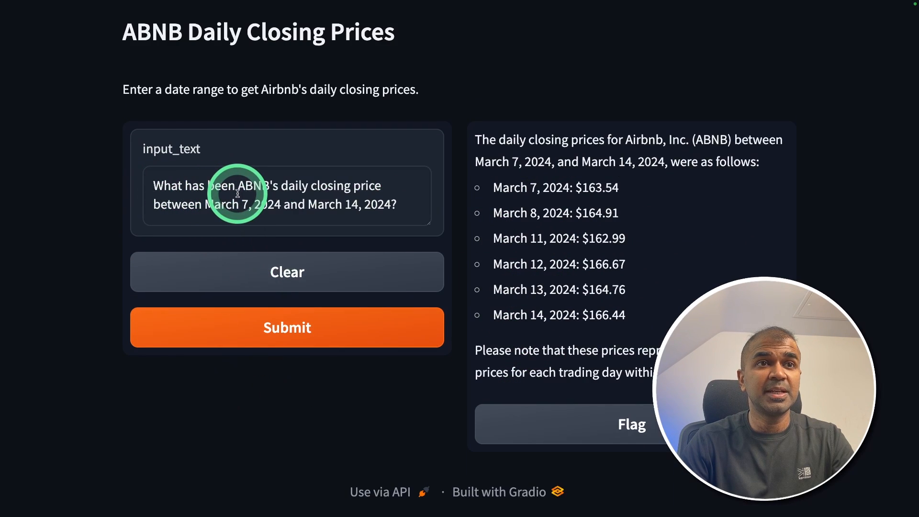
mouse_move(362, 190)
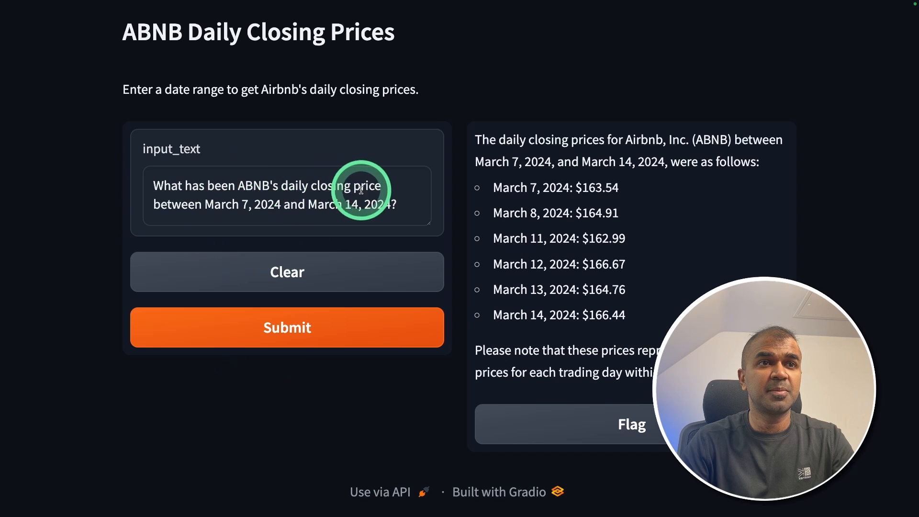